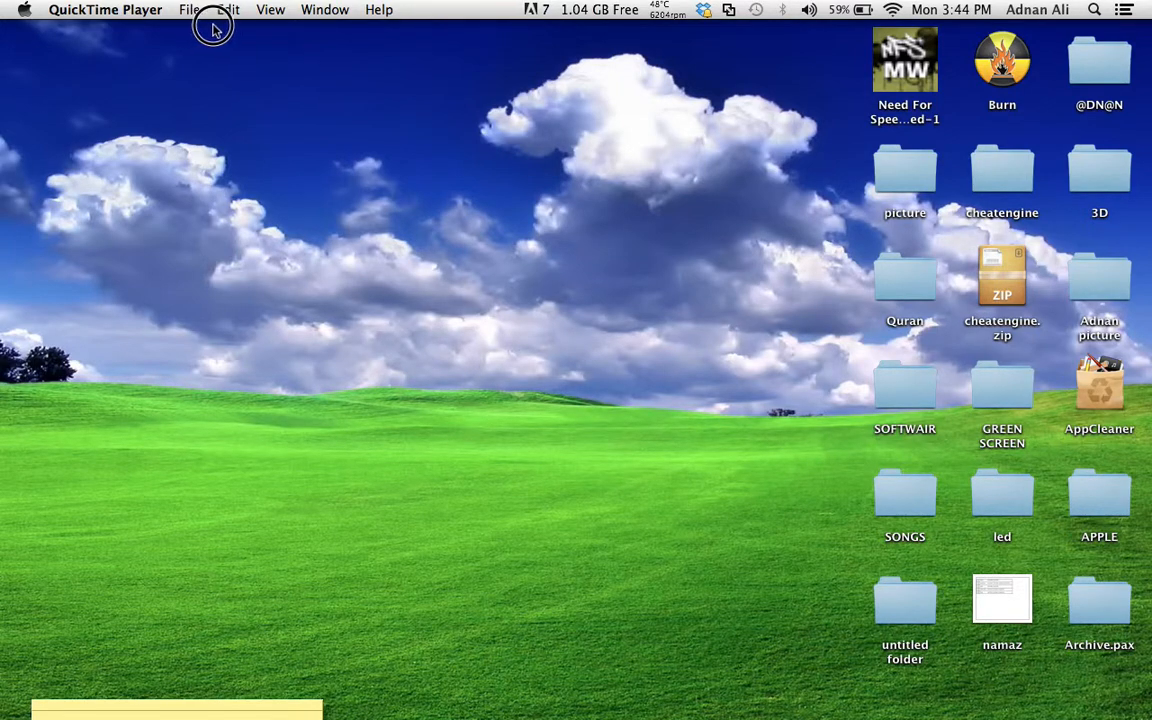
Drag the cheatengine folder onto the desktop and select it beside its zip archive.
click(490, 218)
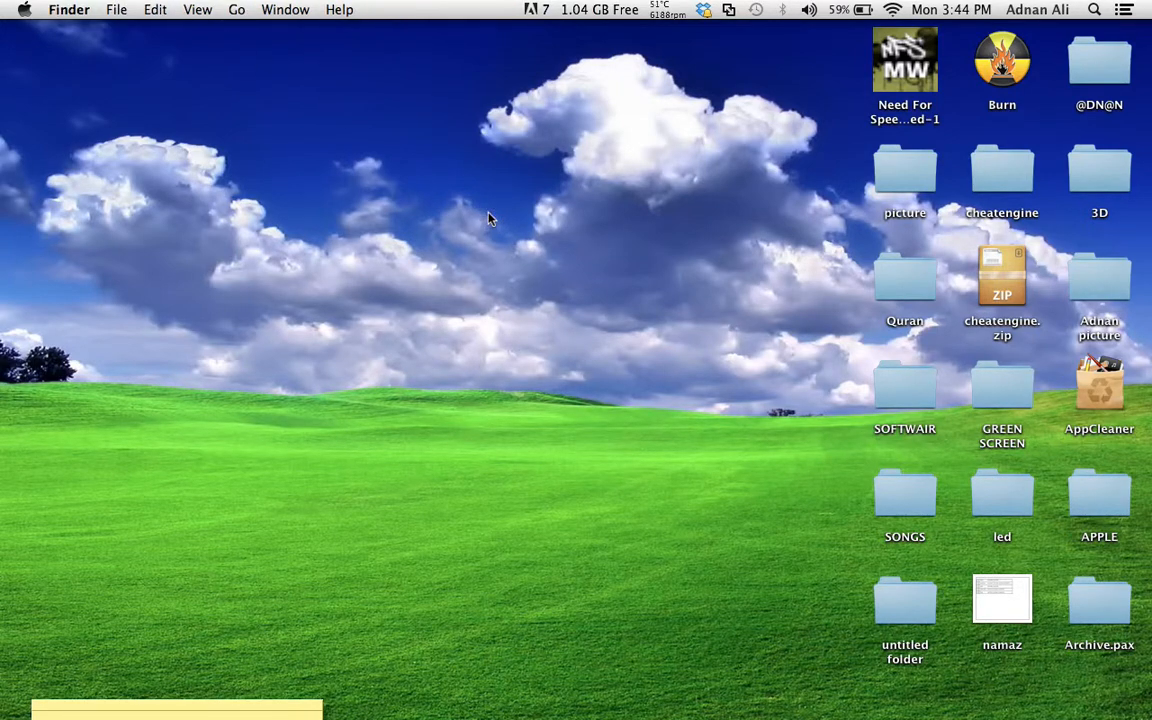
mouse_move(530, 283)
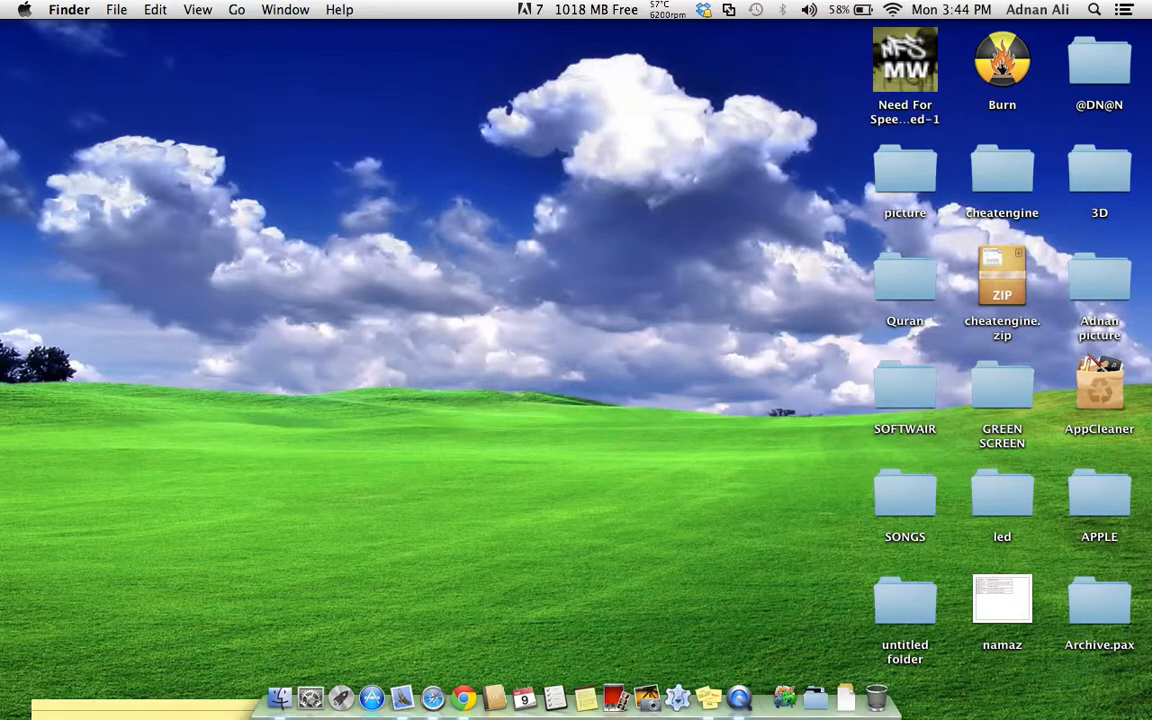
mouse_move(342, 655)
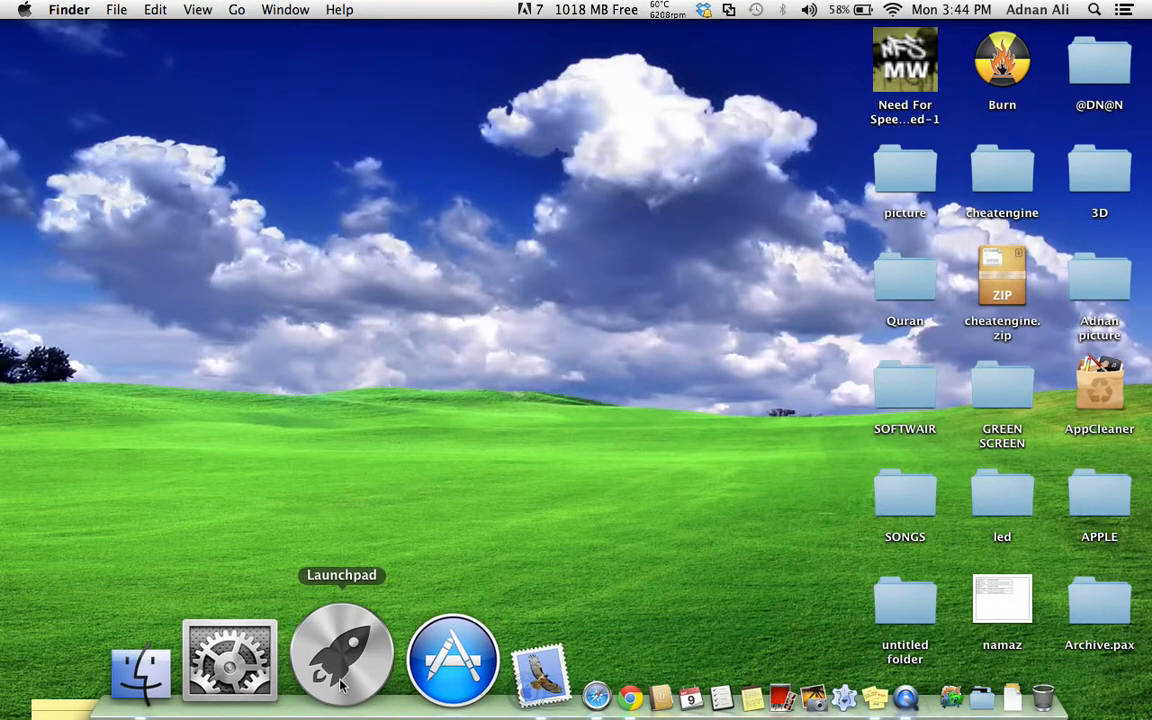
click(341, 655)
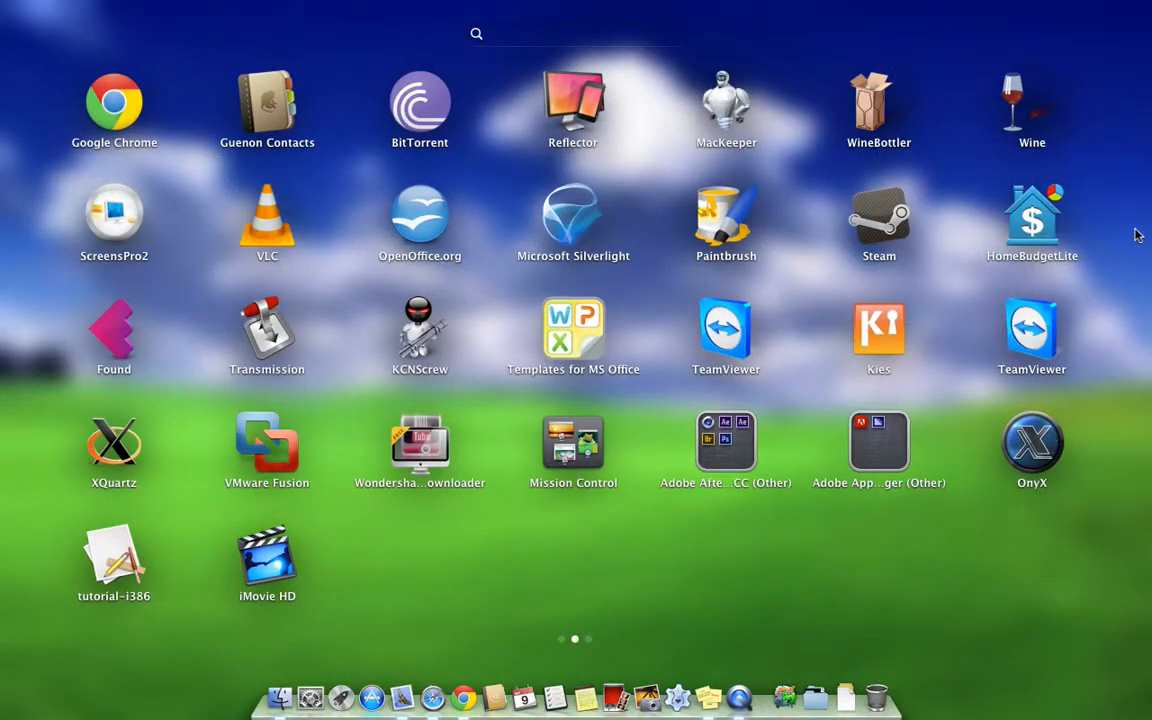
mouse_move(1110, 83)
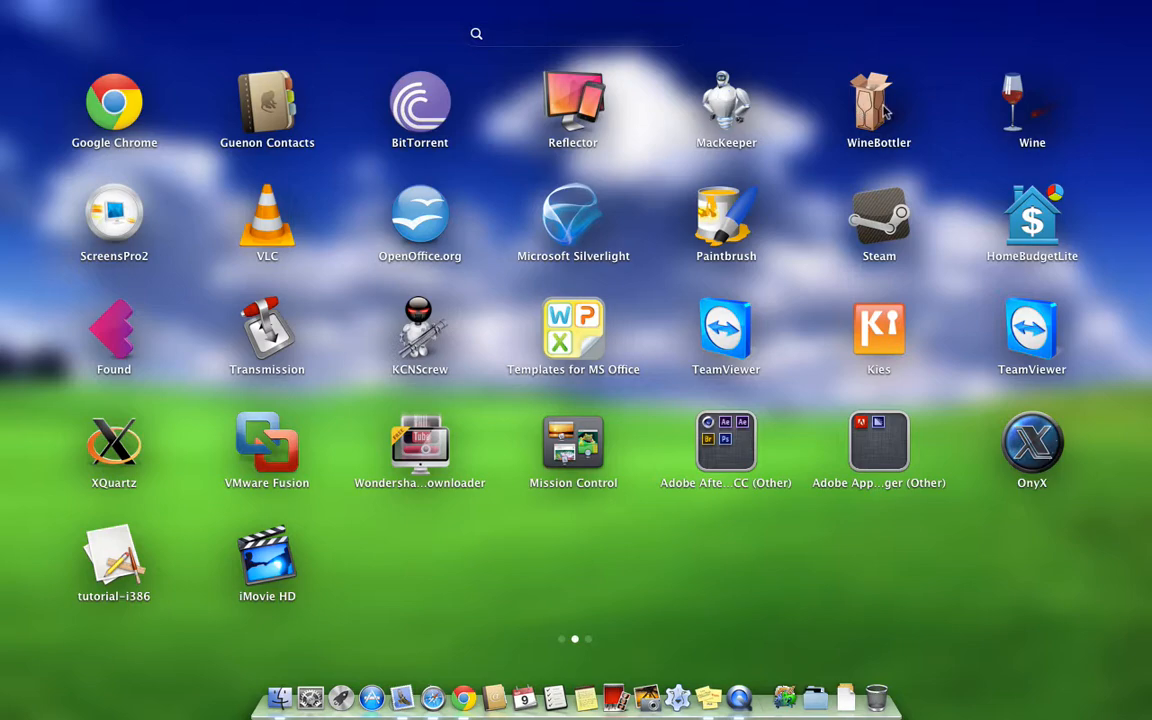
mouse_move(884, 120)
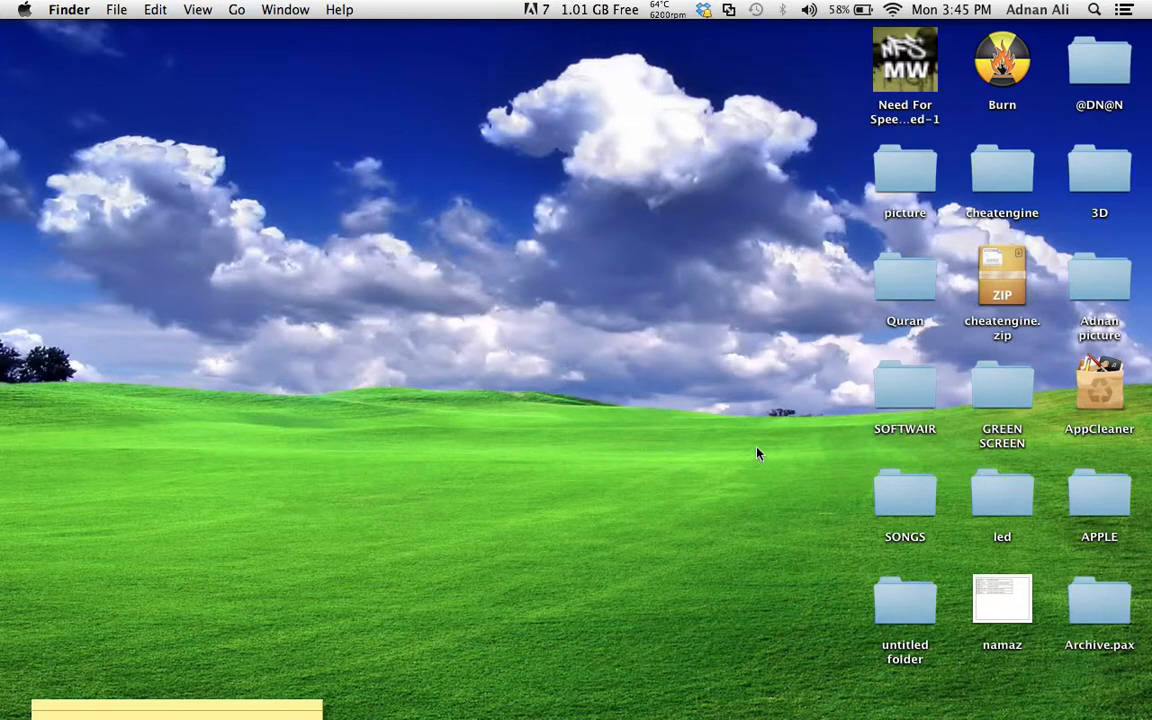
drag(1002, 278, 503, 250)
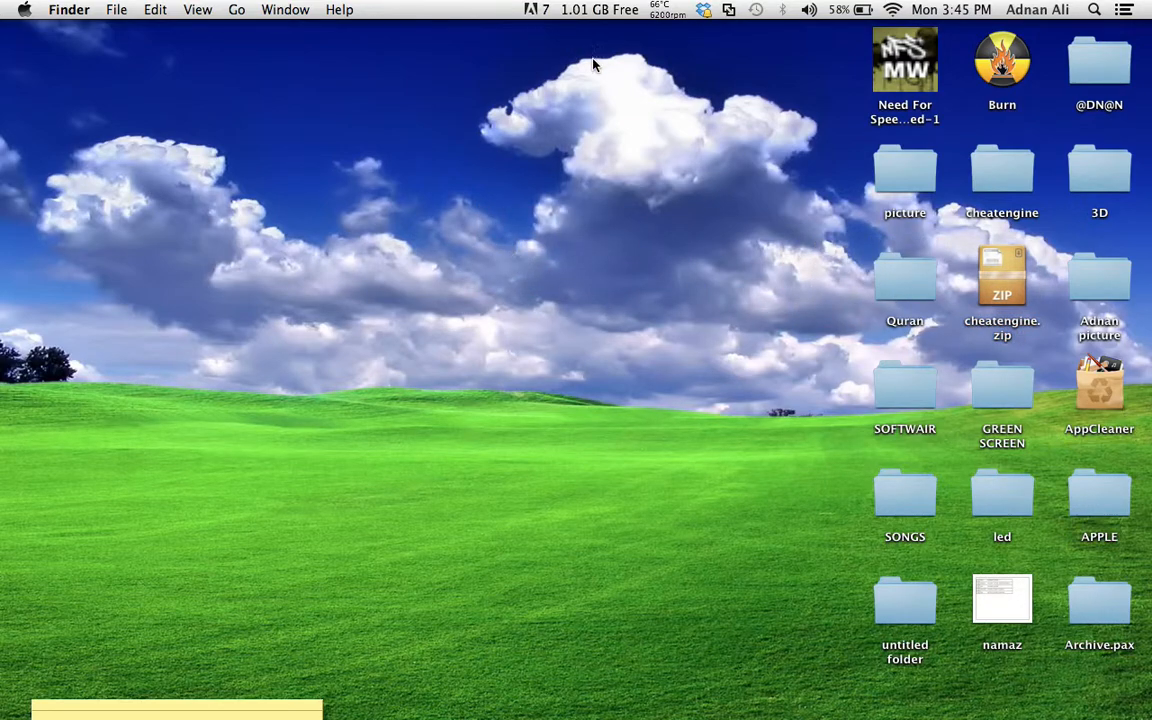
mouse_move(555, 70)
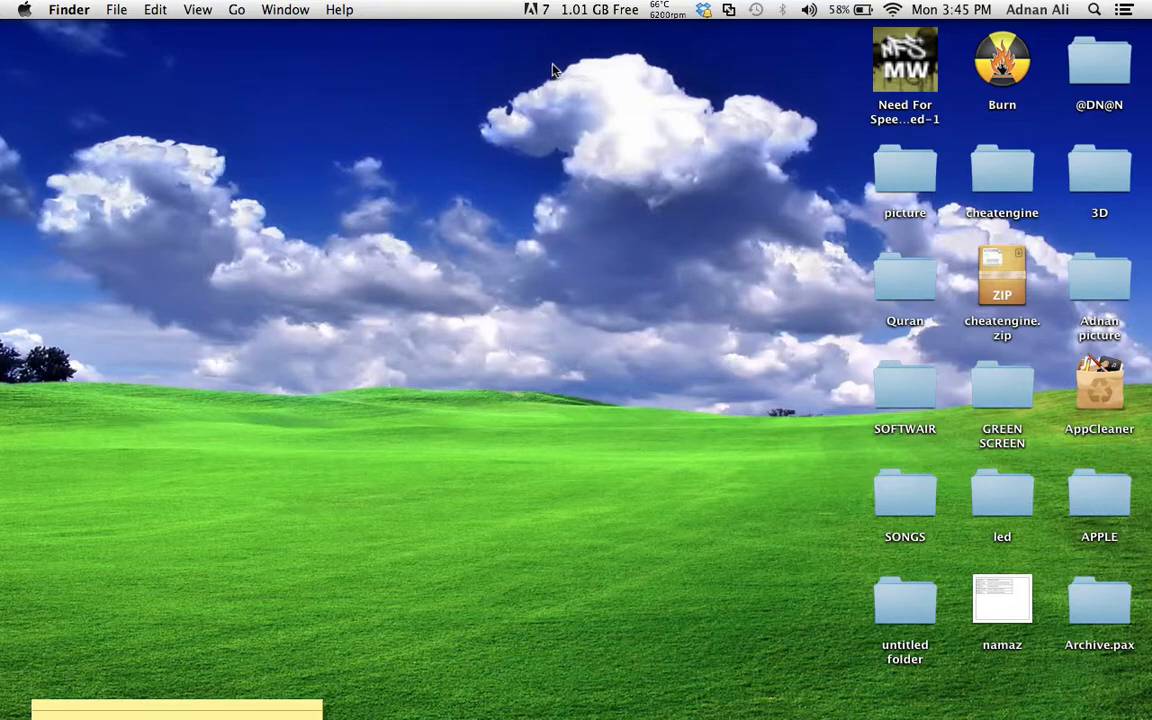
mouse_move(644, 241)
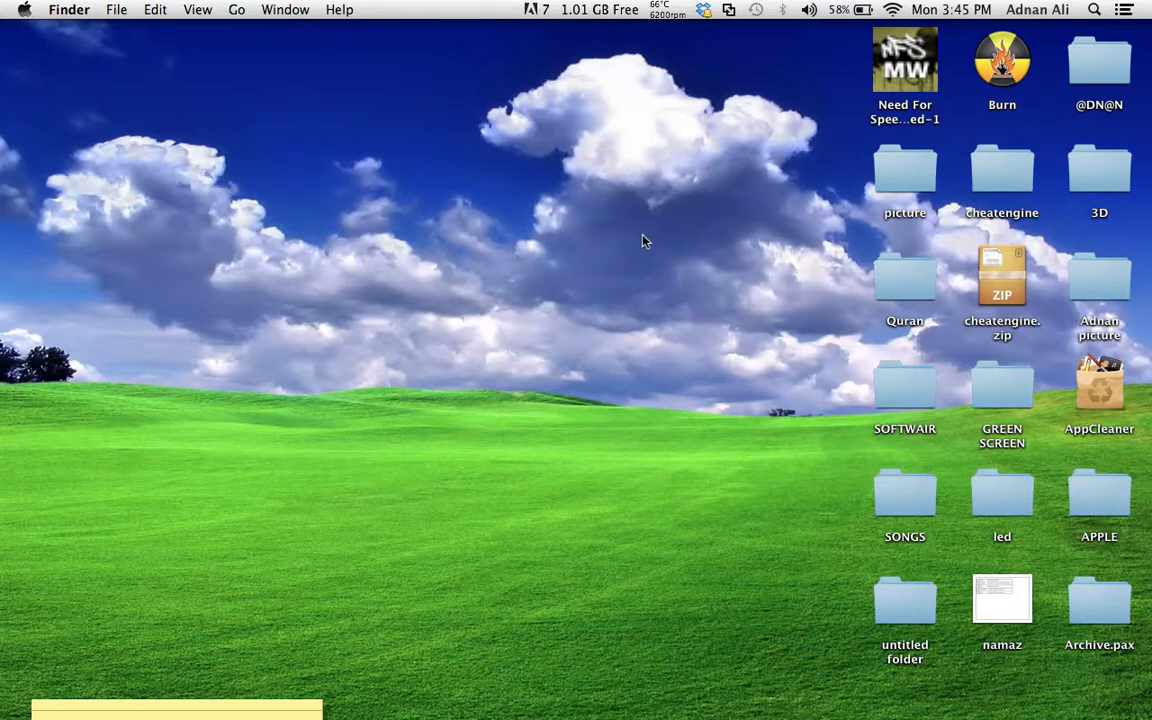
mouse_move(1000, 278)
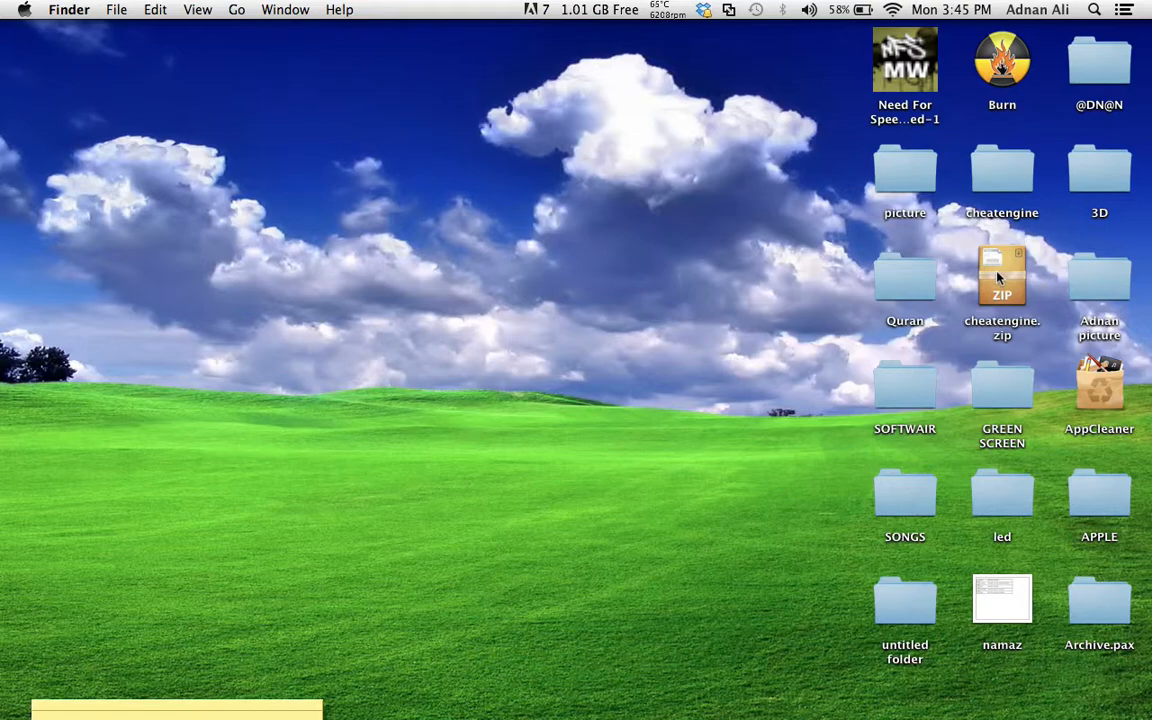
click(1001, 277)
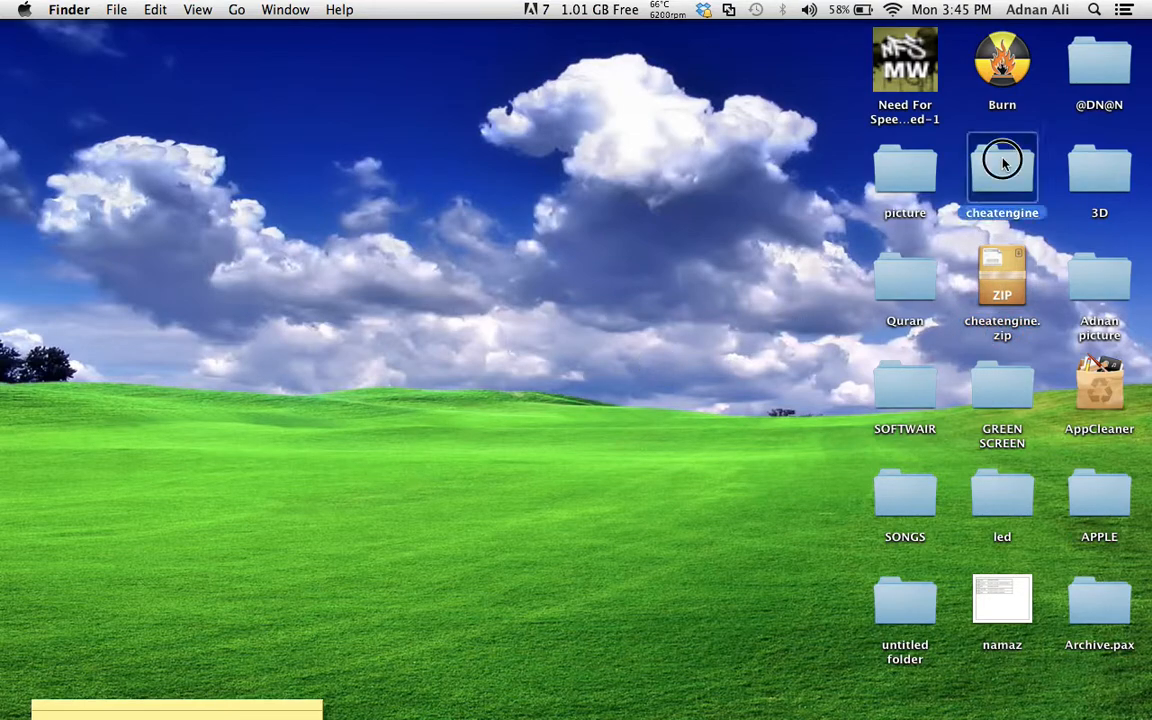
click(1002, 278)
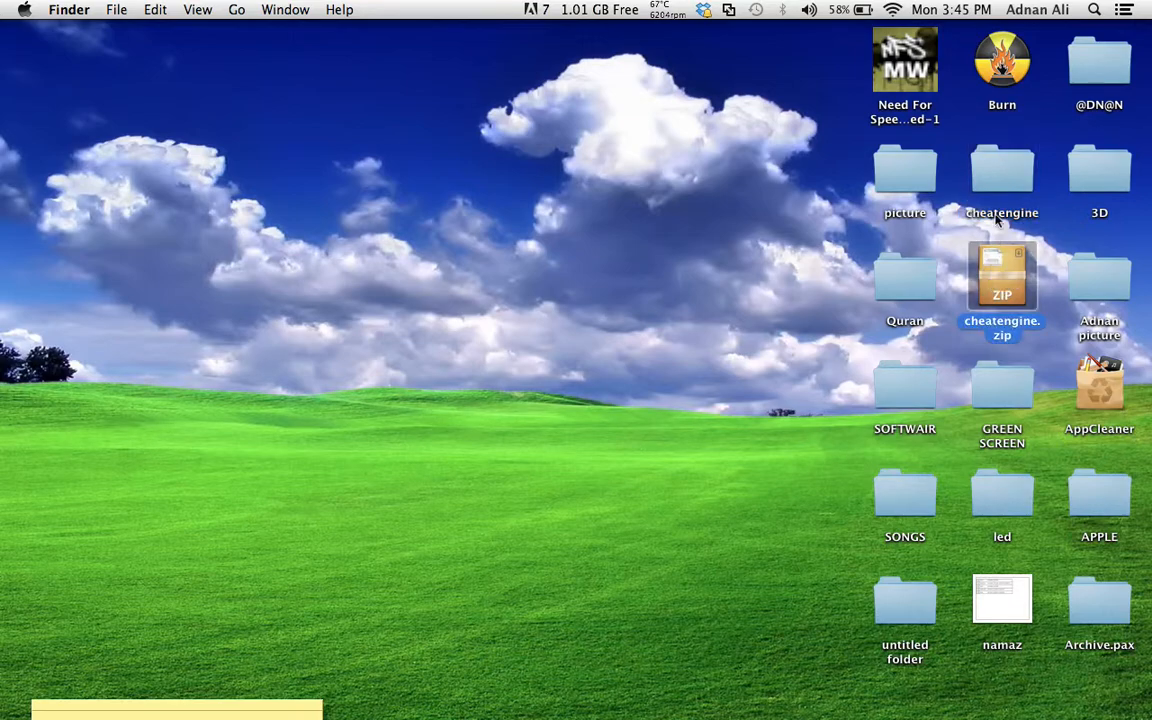
Open the cheatengine folder and select the cheatengine-i386 app inside it.
double_click(1002, 168)
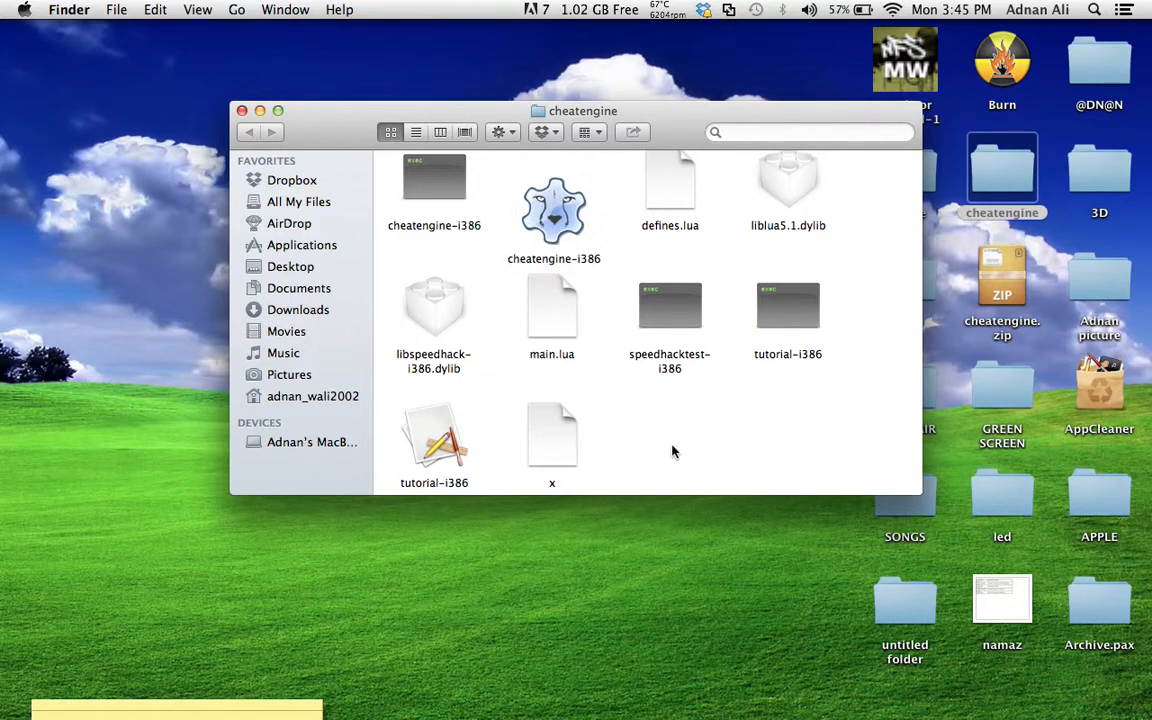
right_click(672, 451)
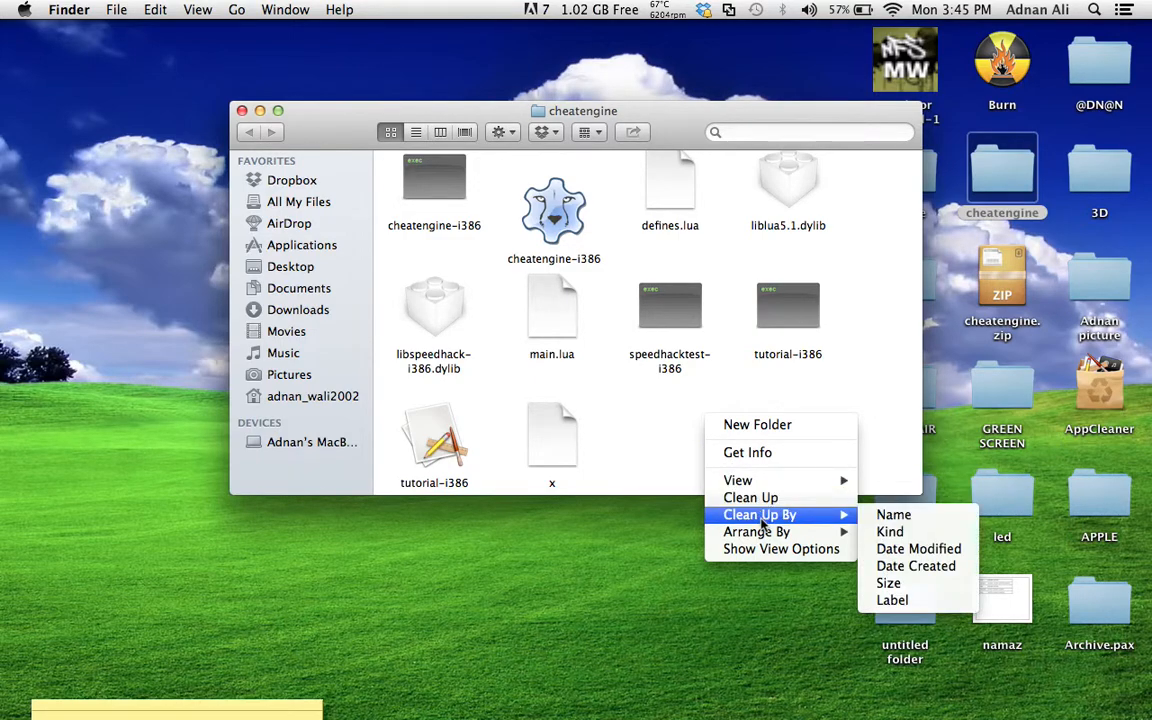
click(554, 190)
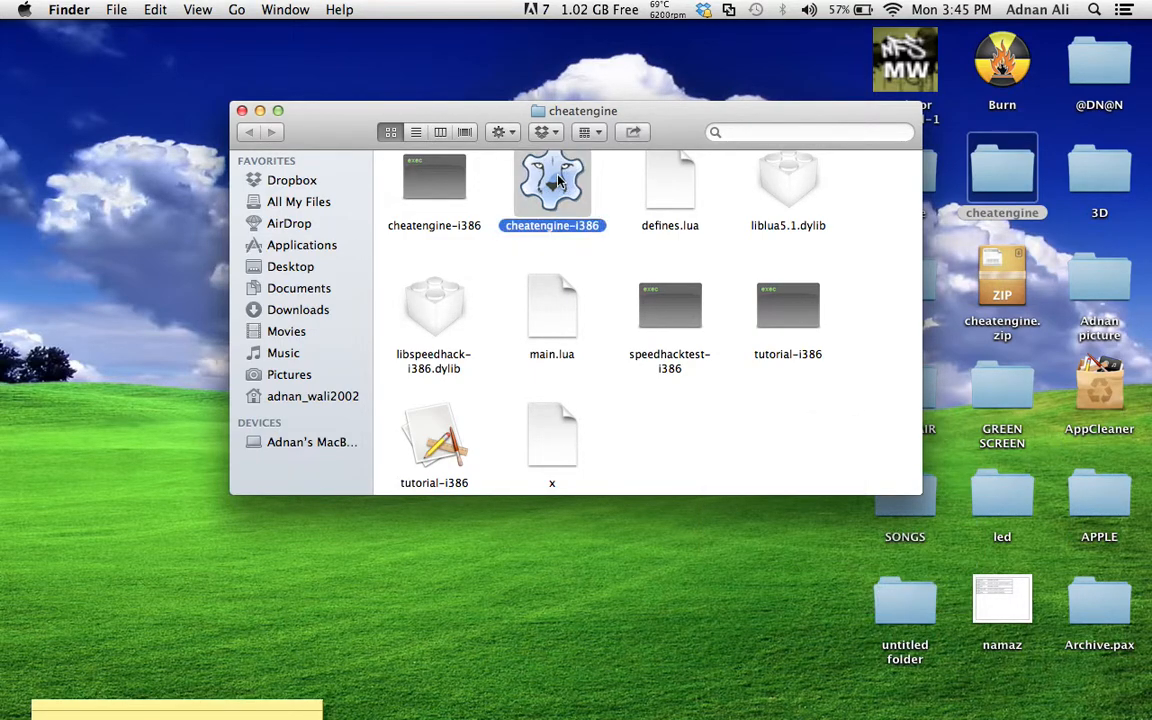
Launch cheatengine-i386 and confirm Open in the internet-download warning.
double_click(552, 180)
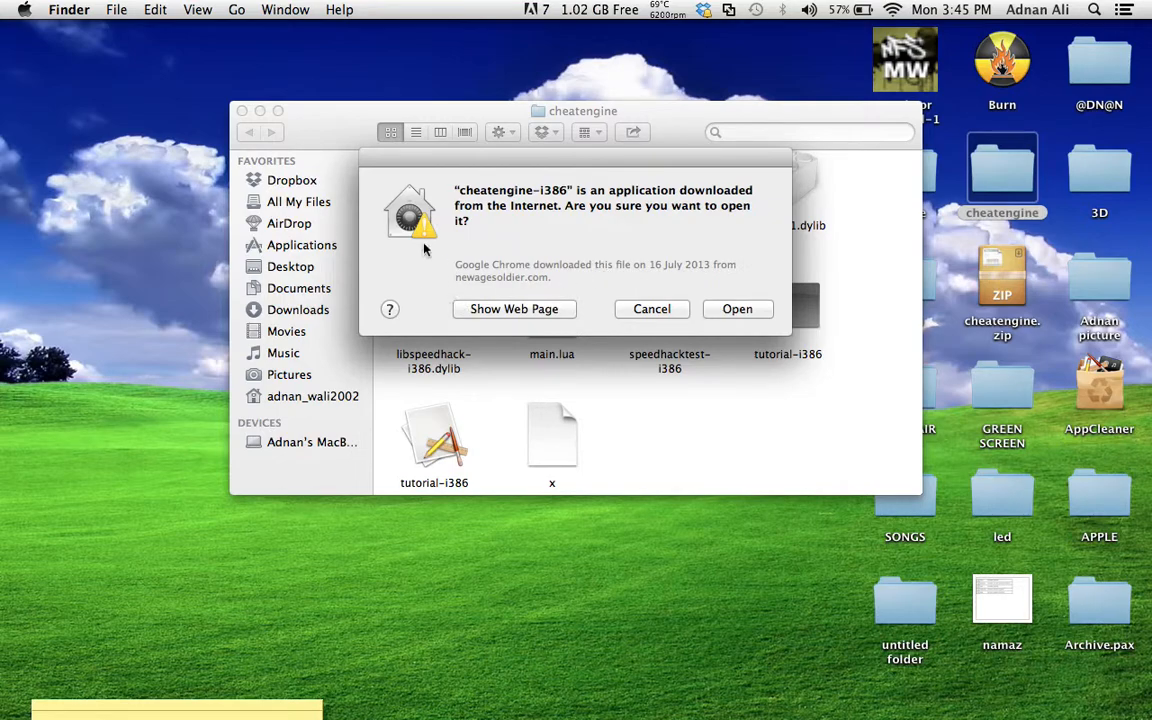
mouse_move(687, 297)
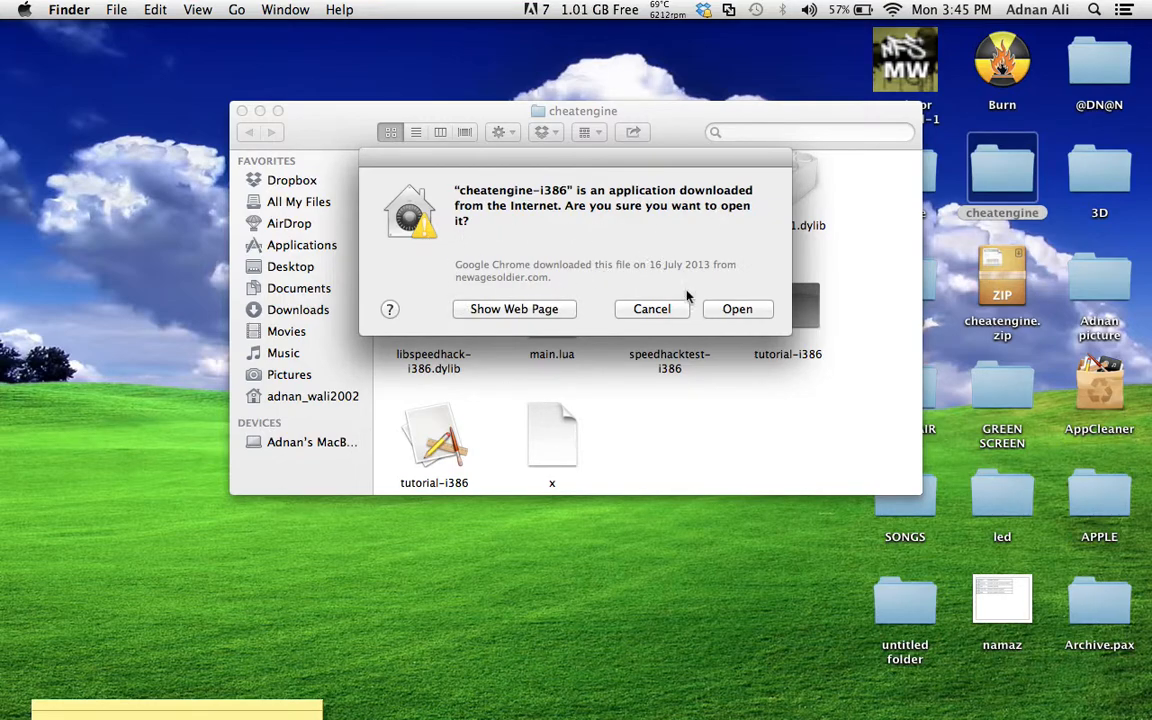
click(737, 308)
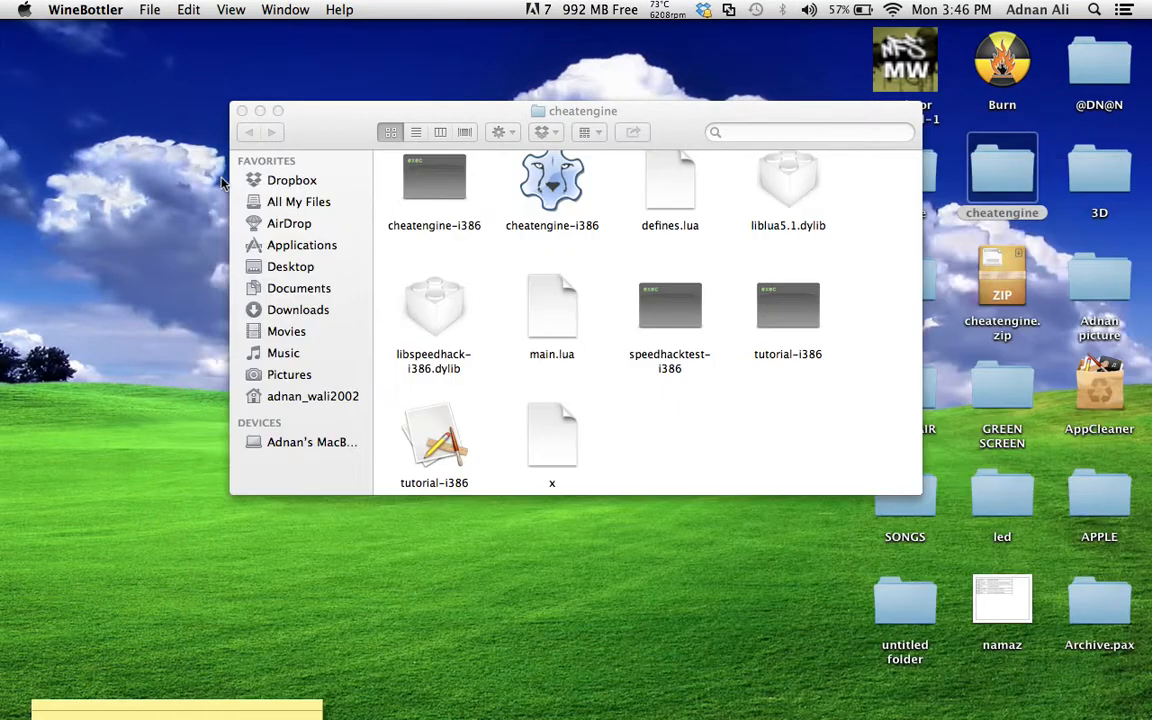
Switch to Cheat Engine from the Dock and approve its administrator password prompt.
click(552, 185)
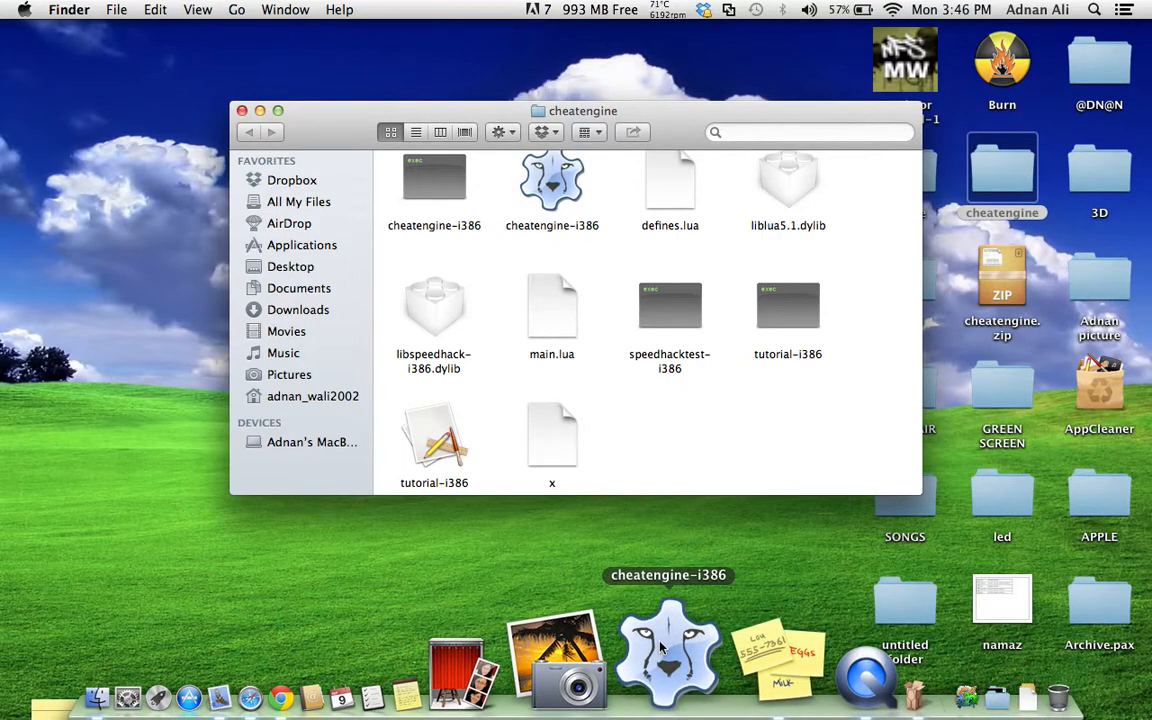
click(668, 655)
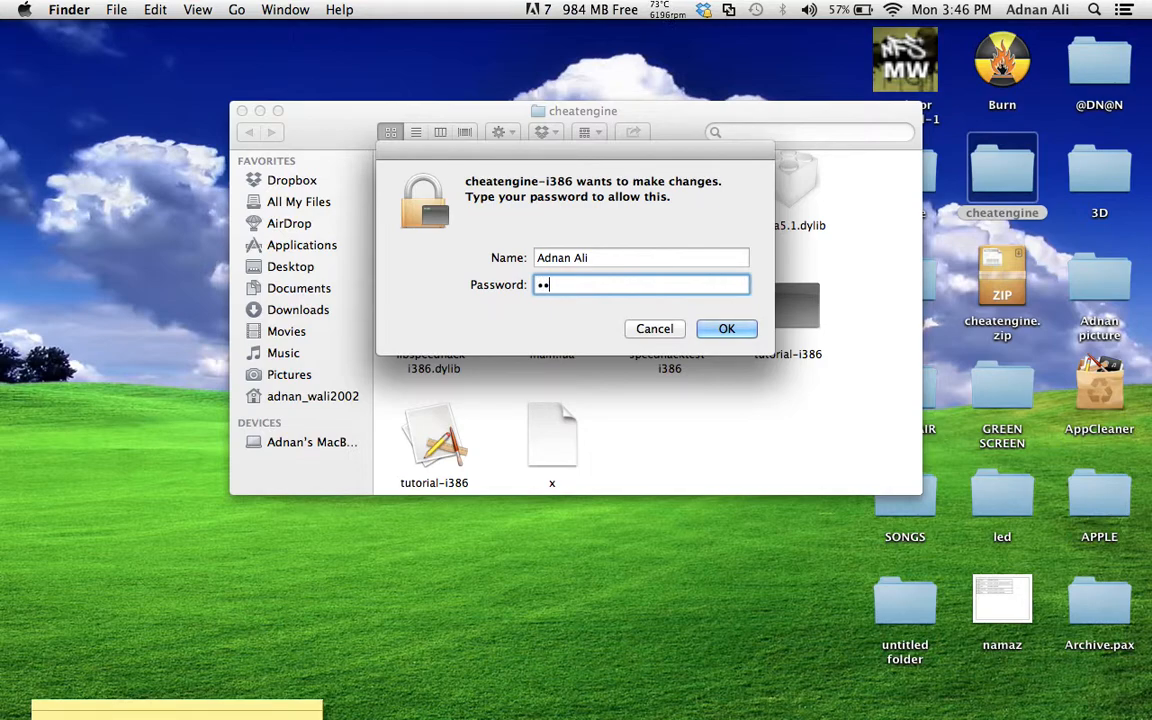
click(727, 328)
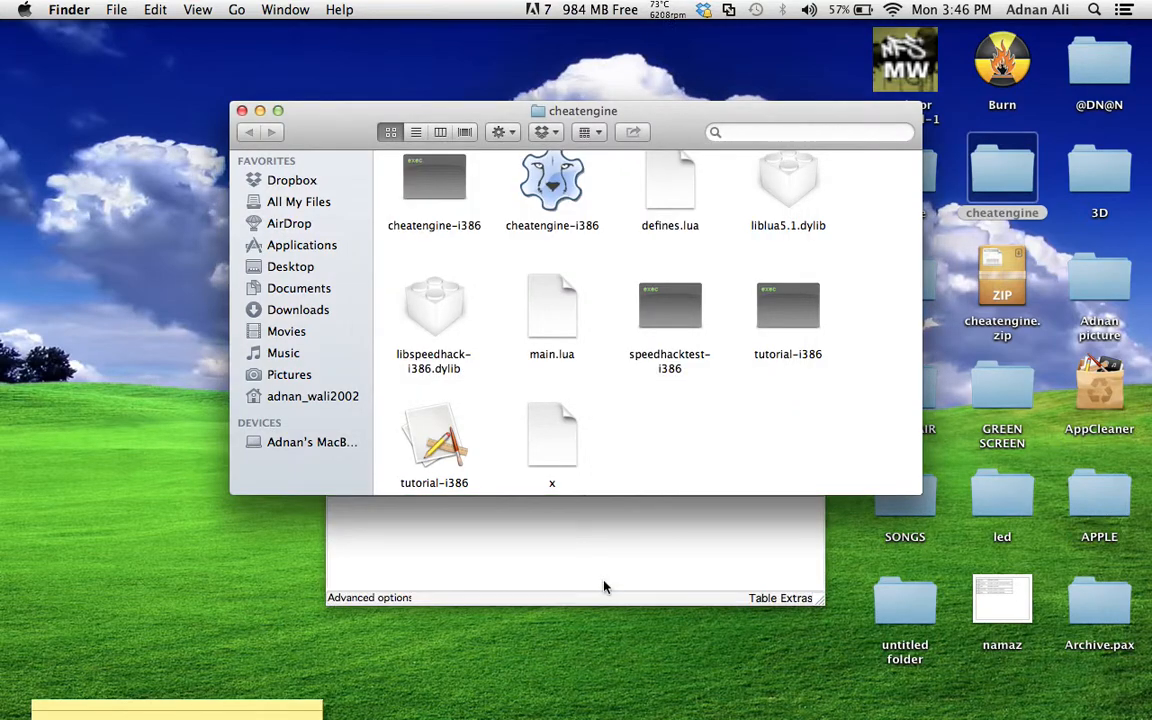
double_click(434, 185)
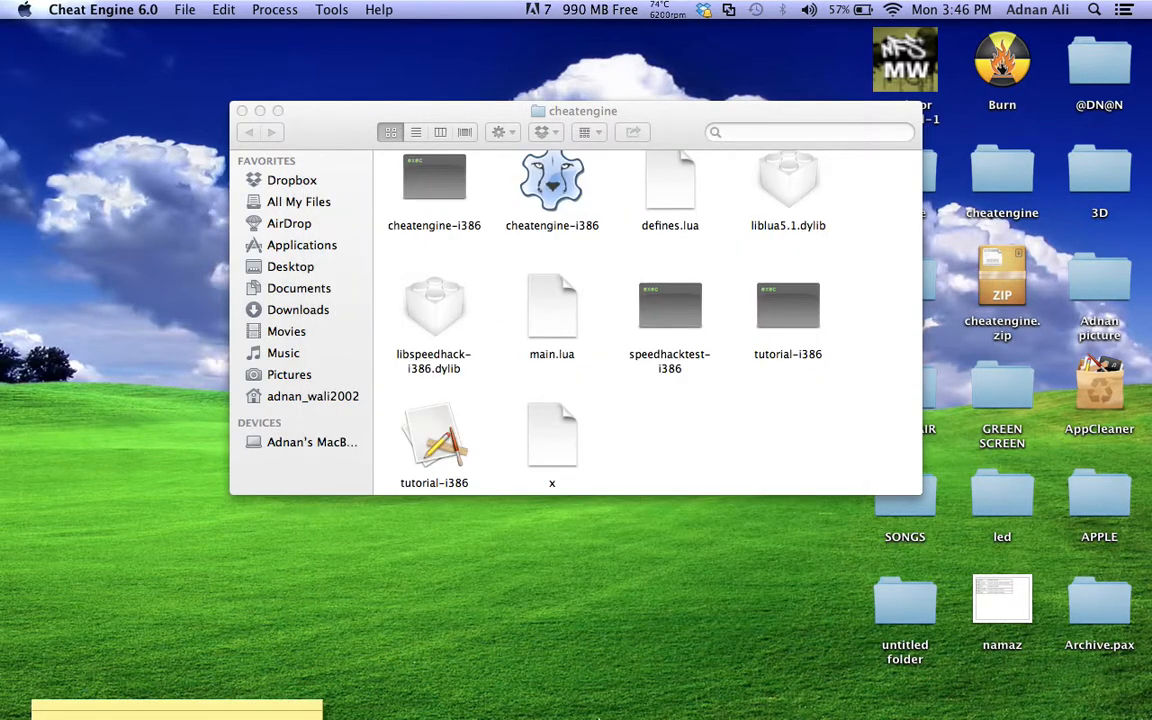
mouse_move(655, 413)
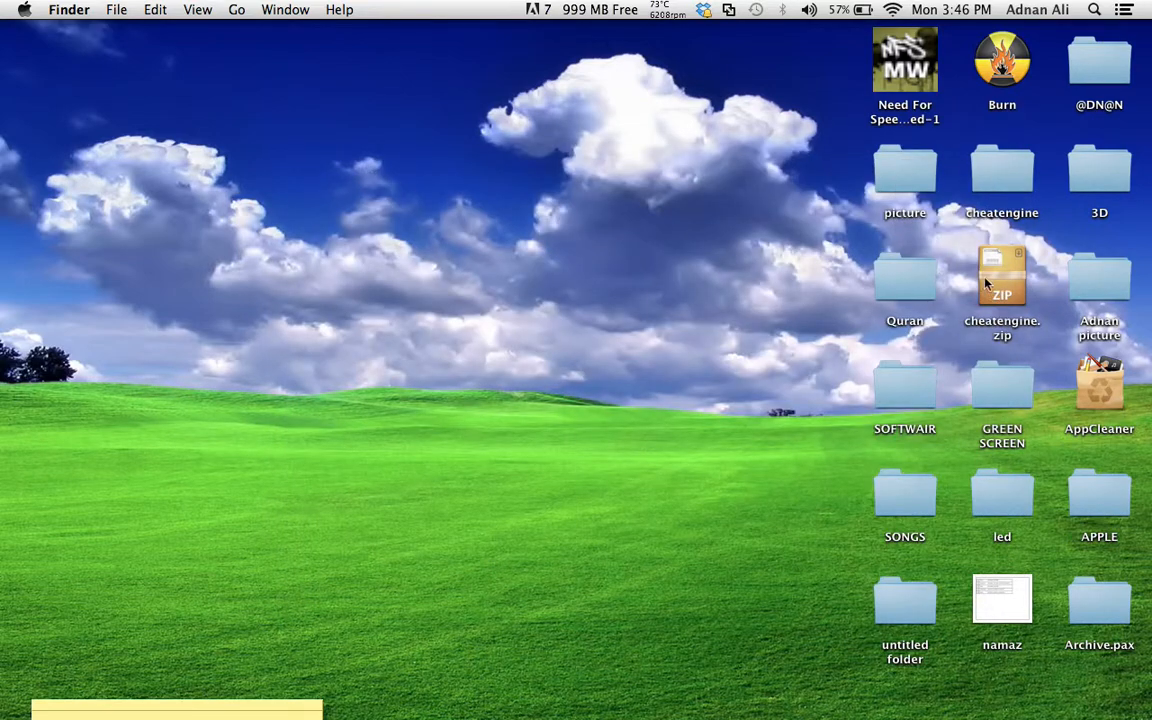
Drag an item from the cheatengine folder area toward the desktop centre.
drag(1002, 277, 575, 490)
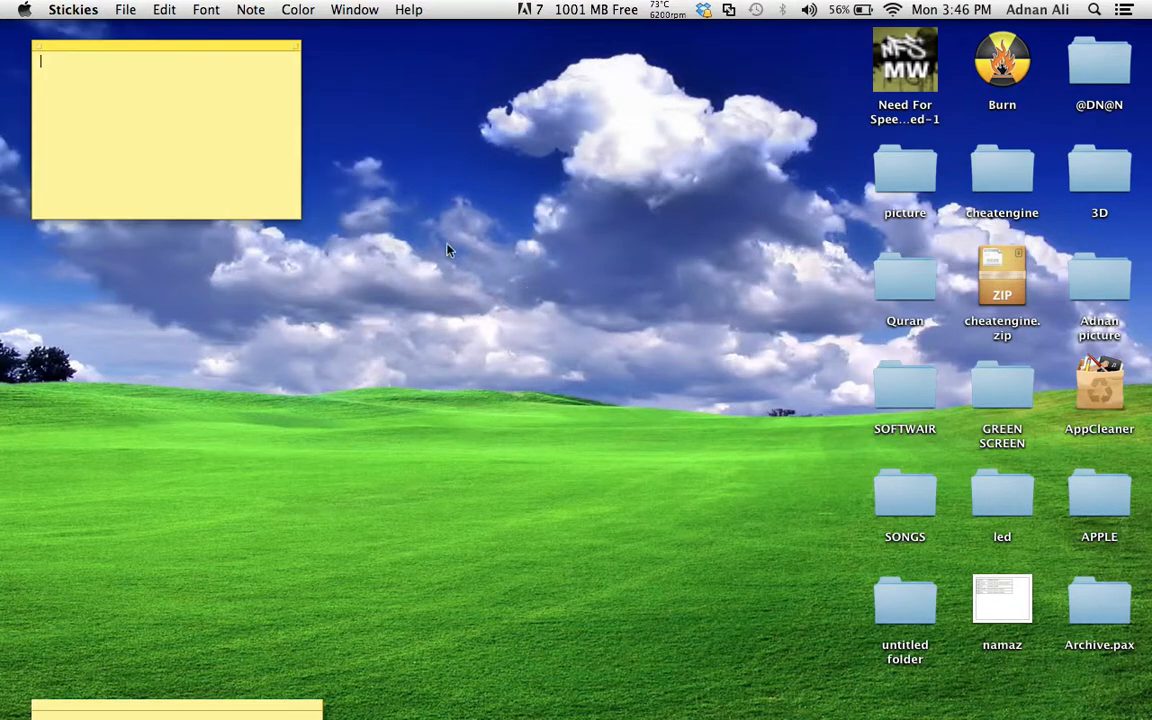
drag(165, 48, 470, 210)
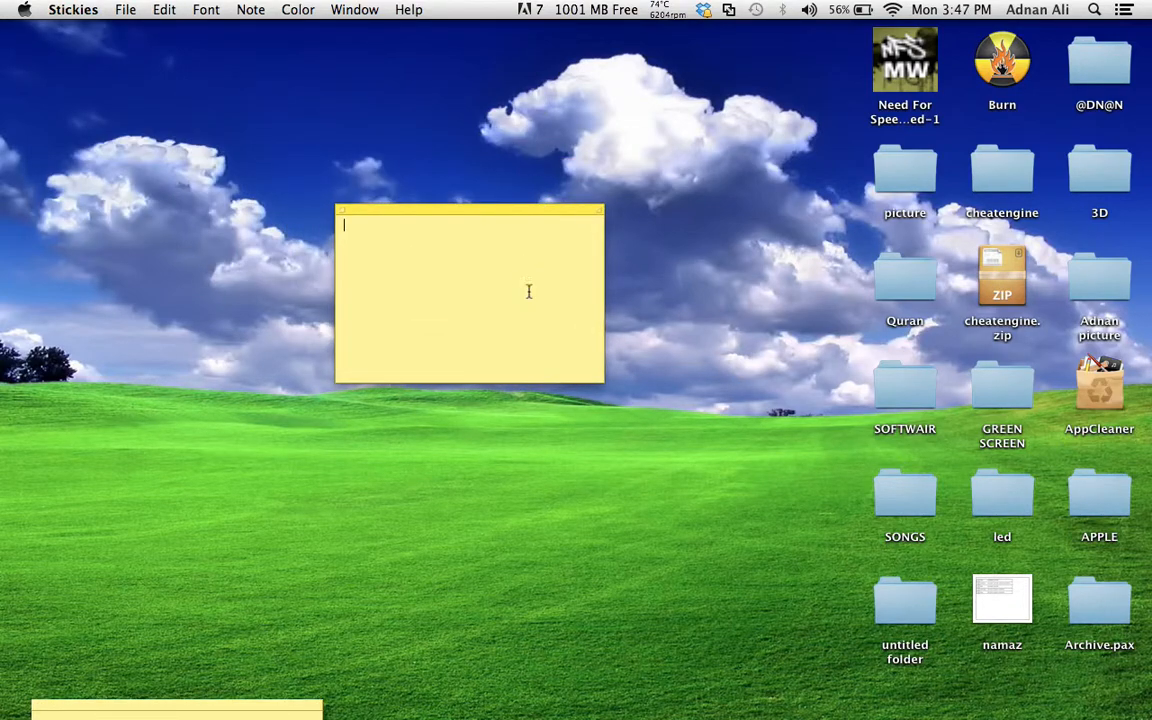
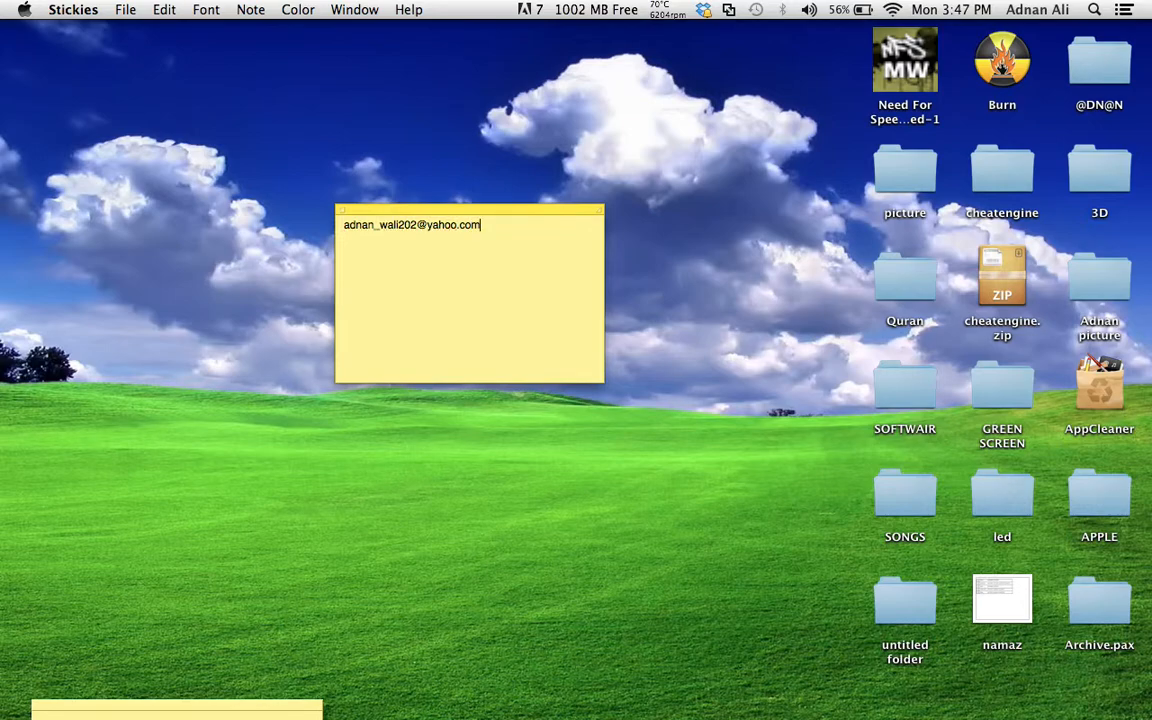